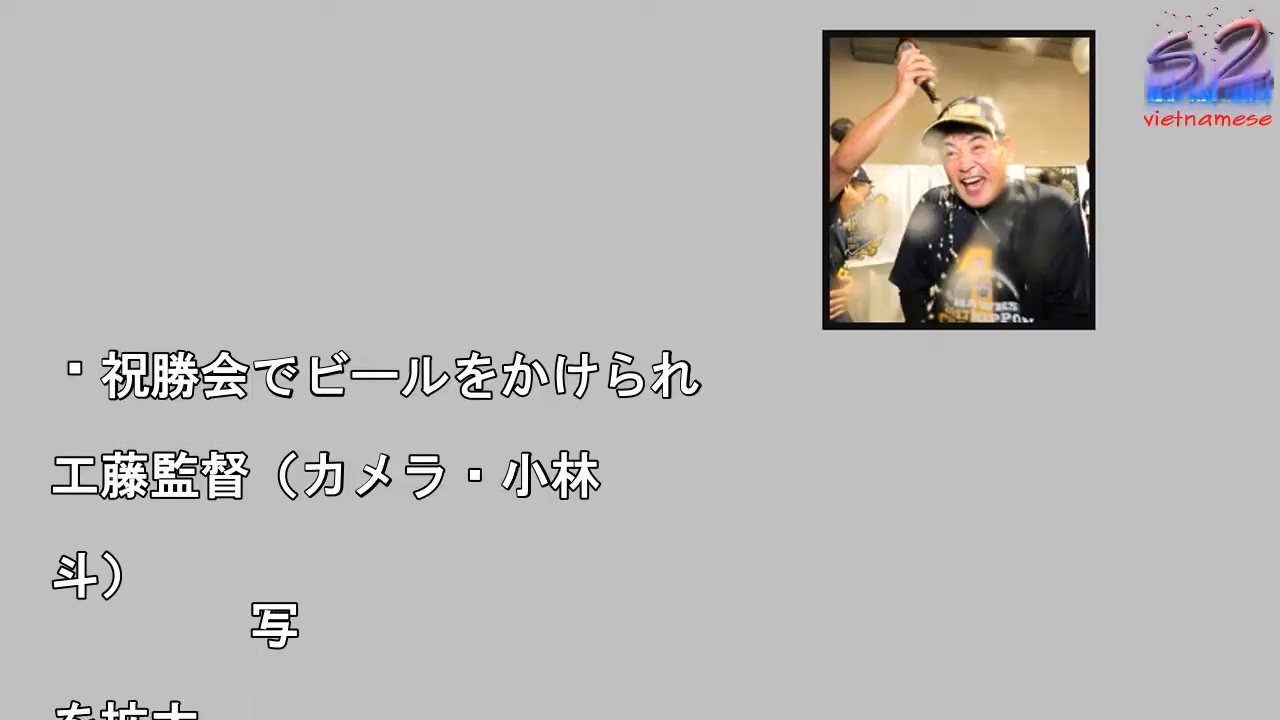
scroll(up, 3)
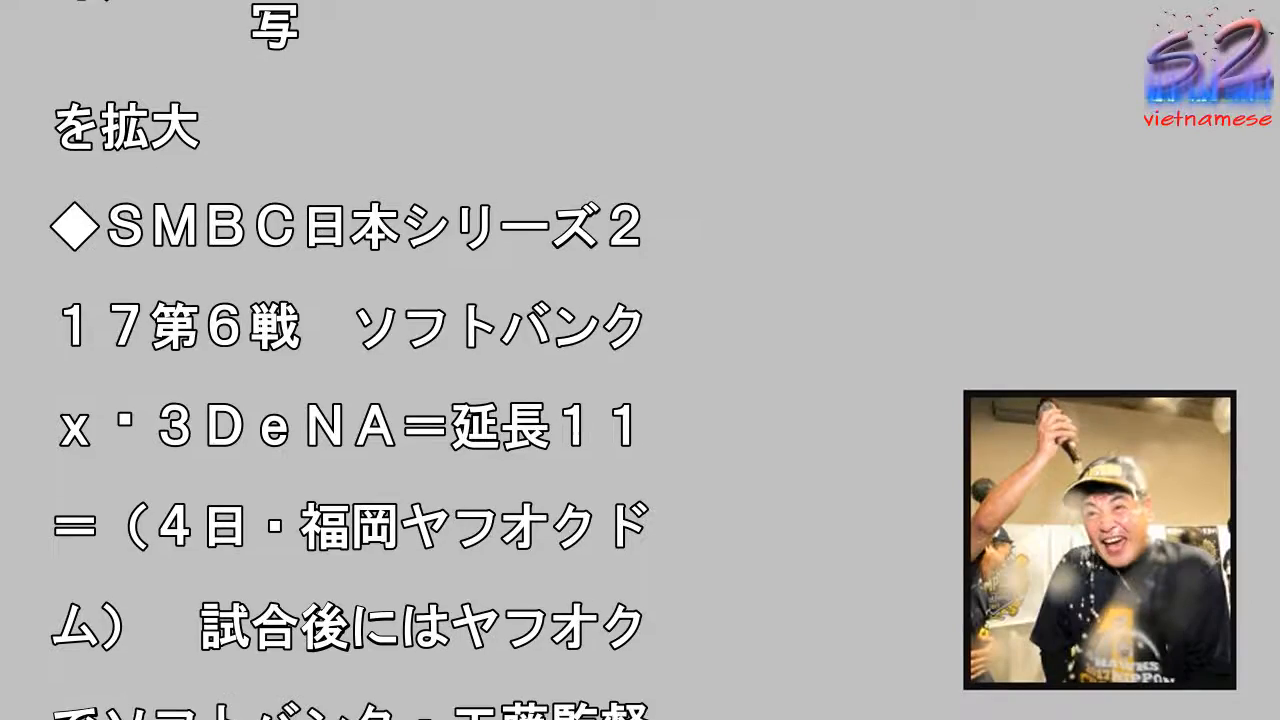
scroll(down, 3)
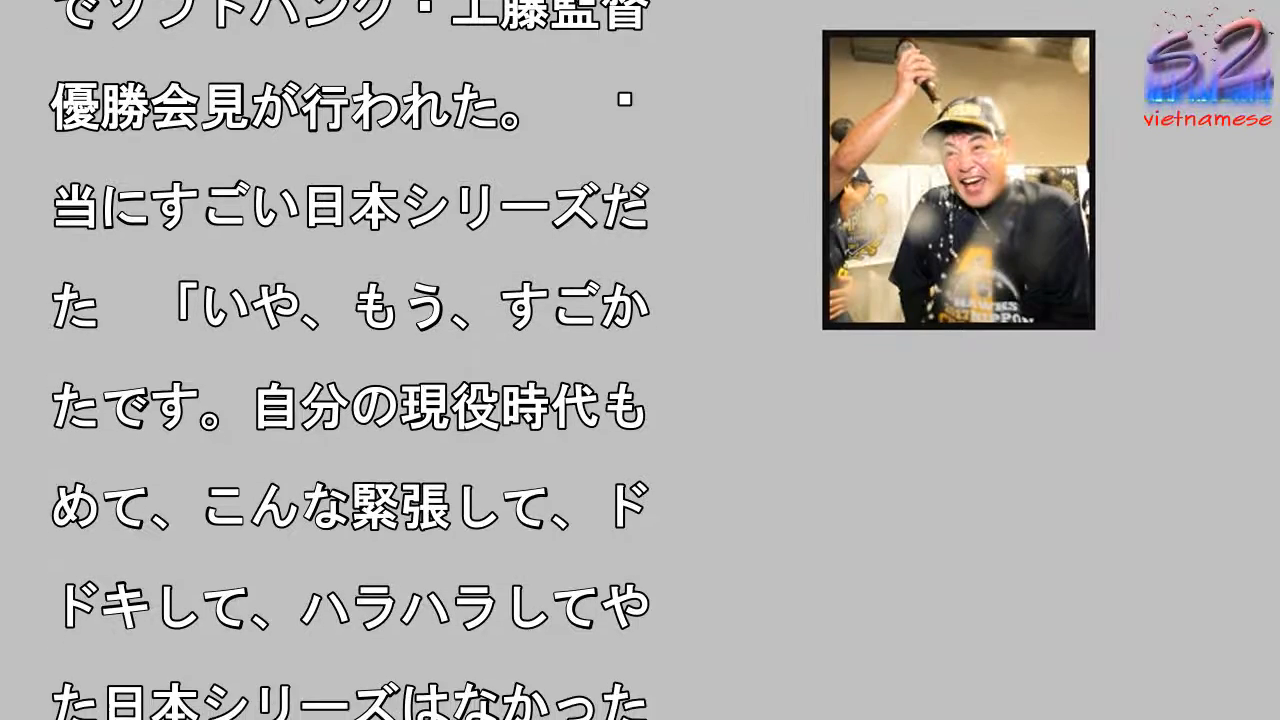
scroll(down, 3)
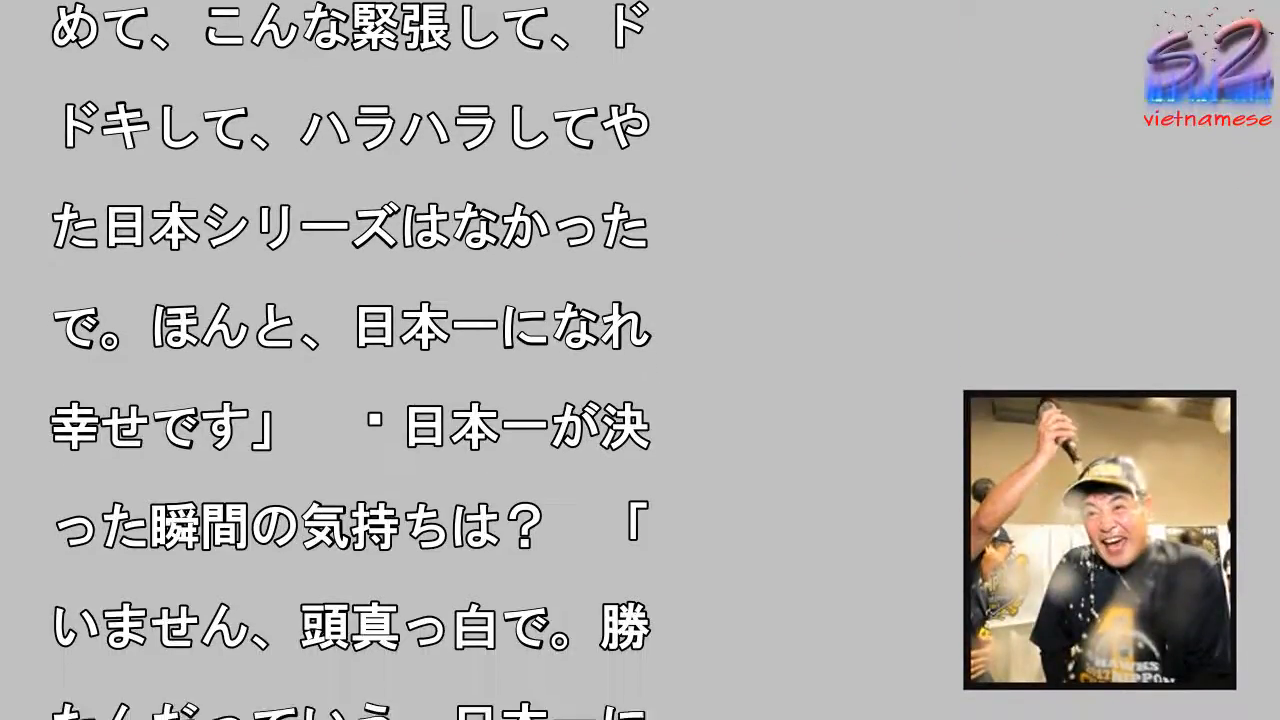
scroll(up, 3)
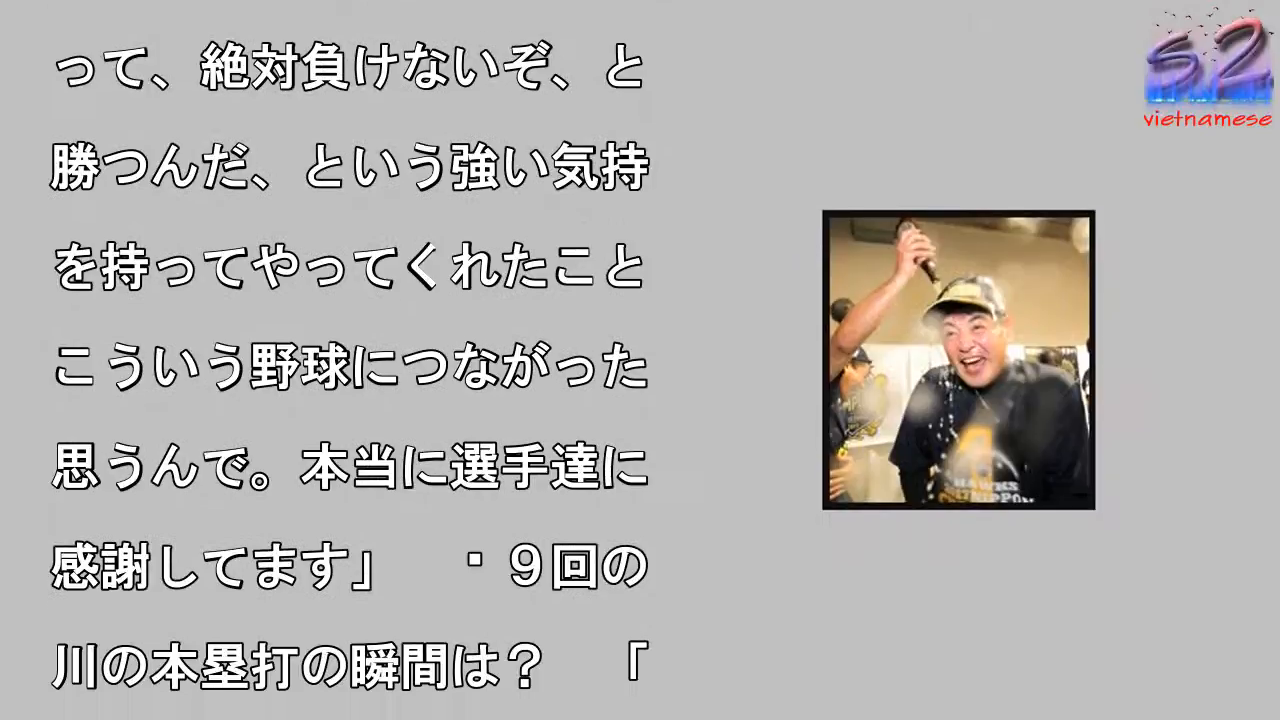
scroll(down, 3)
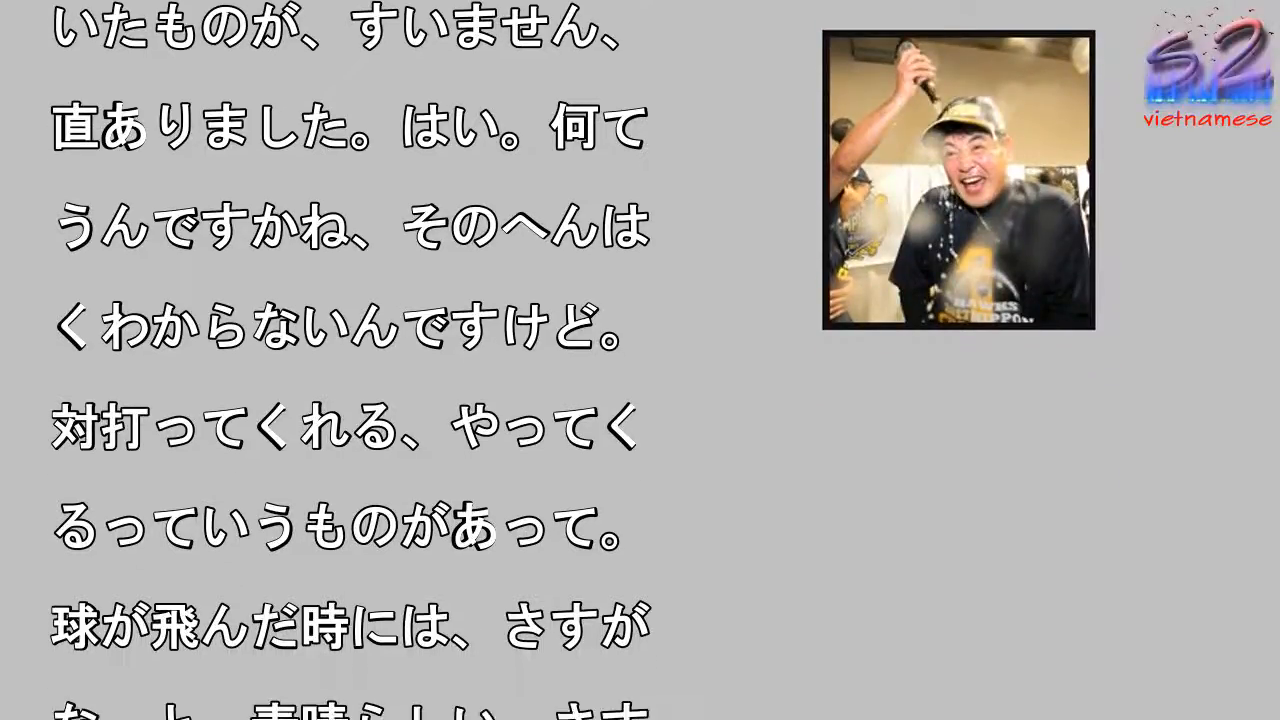
scroll(down, 3)
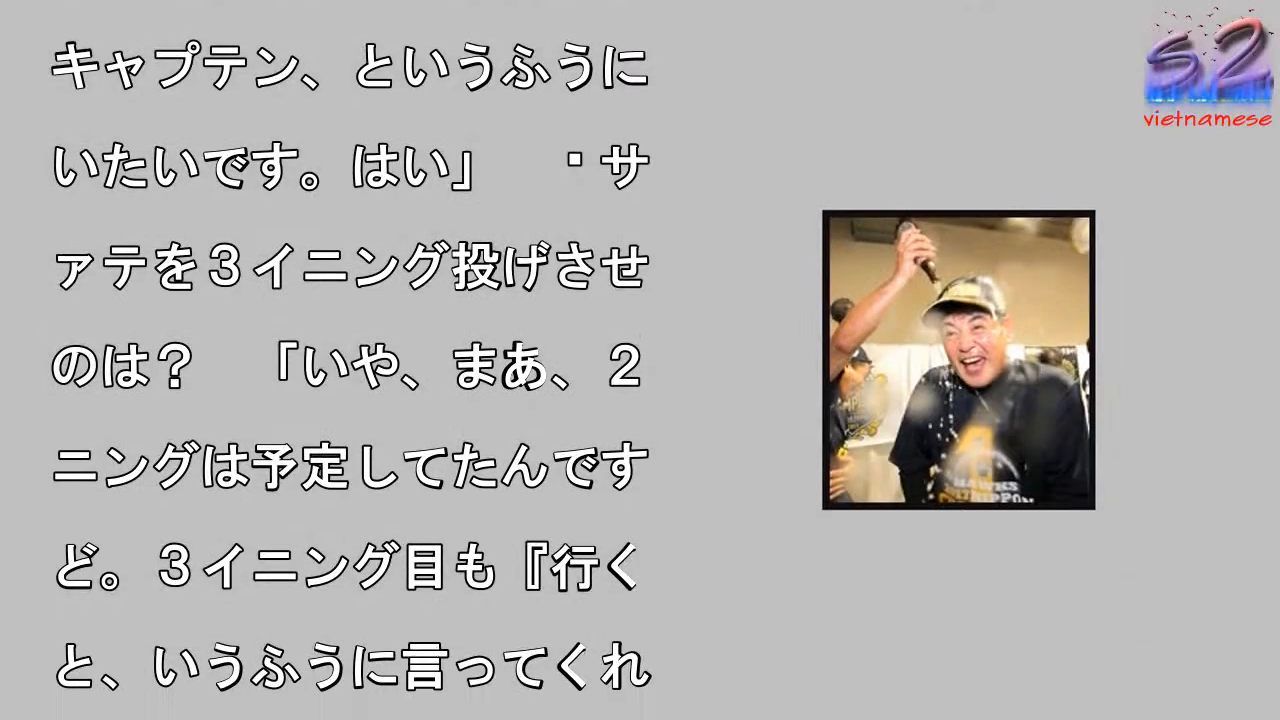
scroll(up, 3)
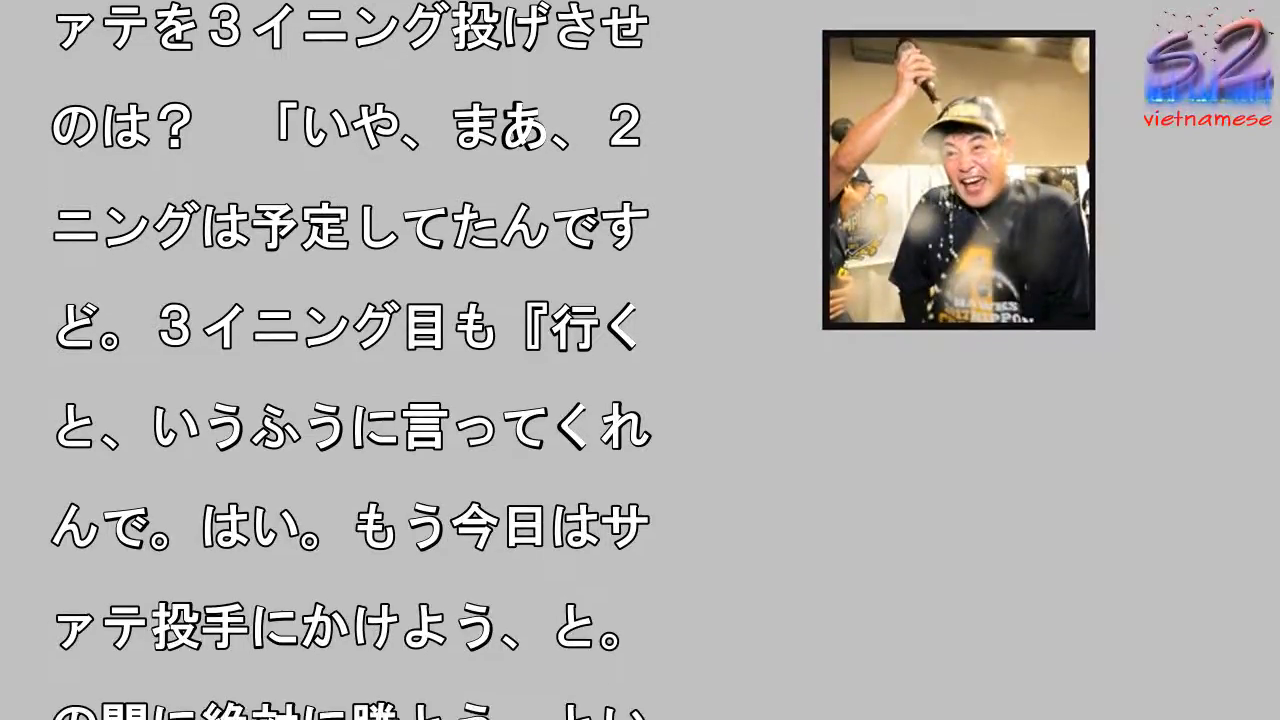
scroll(down, 3)
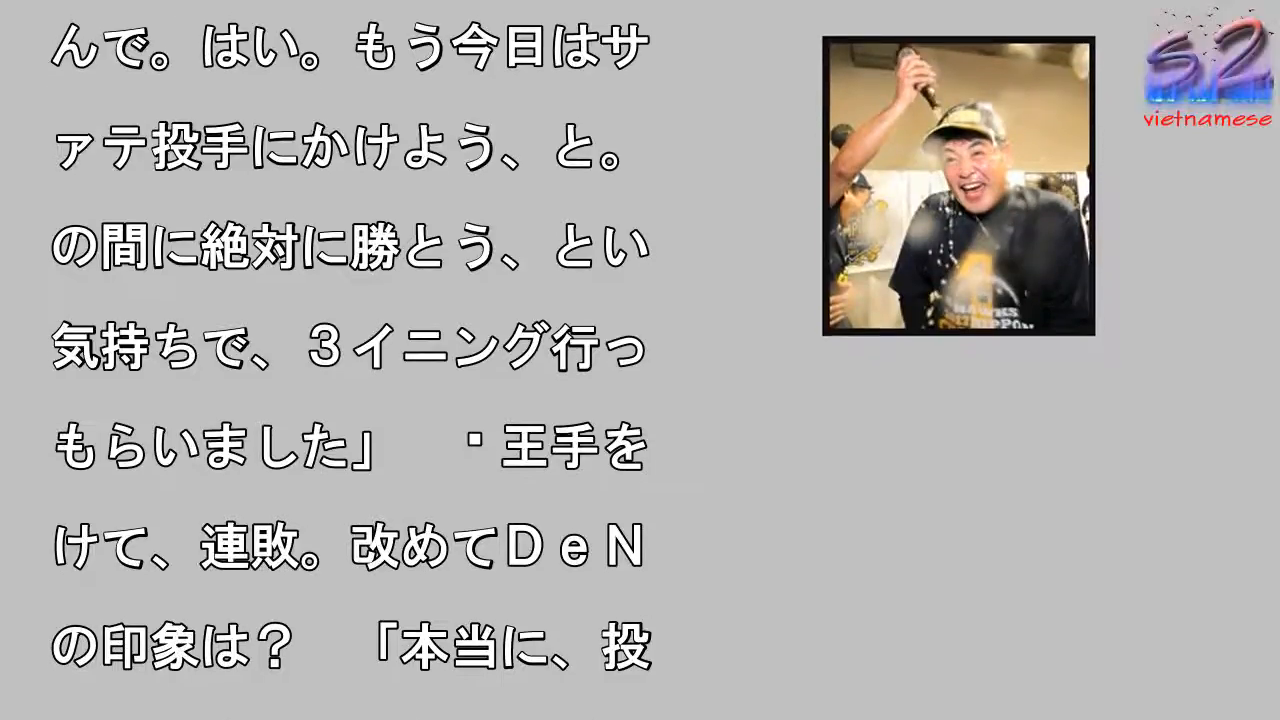
scroll(down, 3)
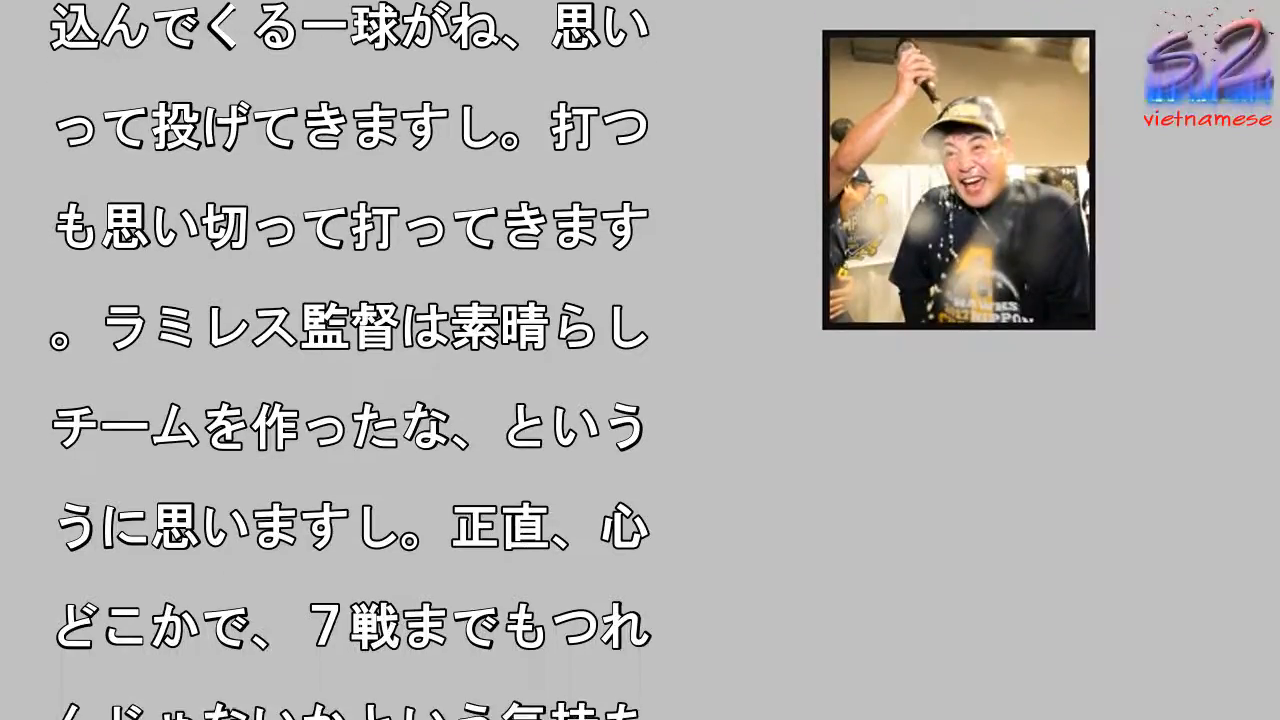
scroll(down, 3)
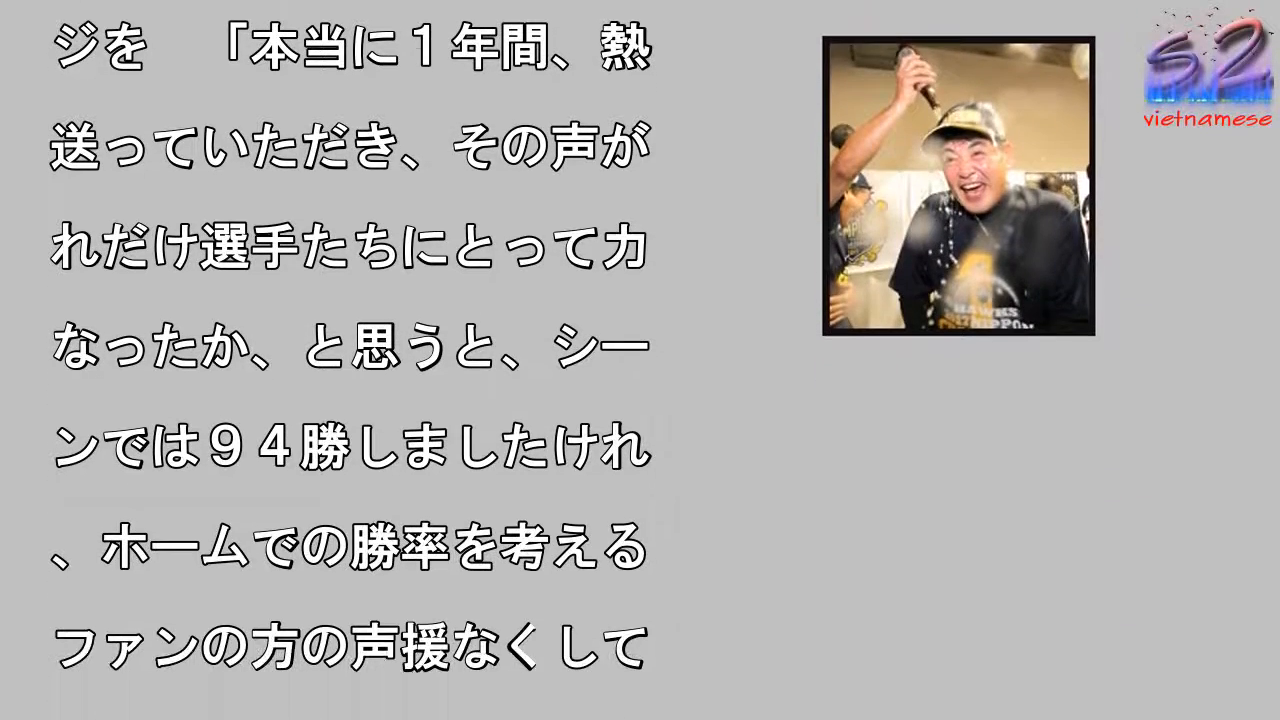
scroll(up, 3)
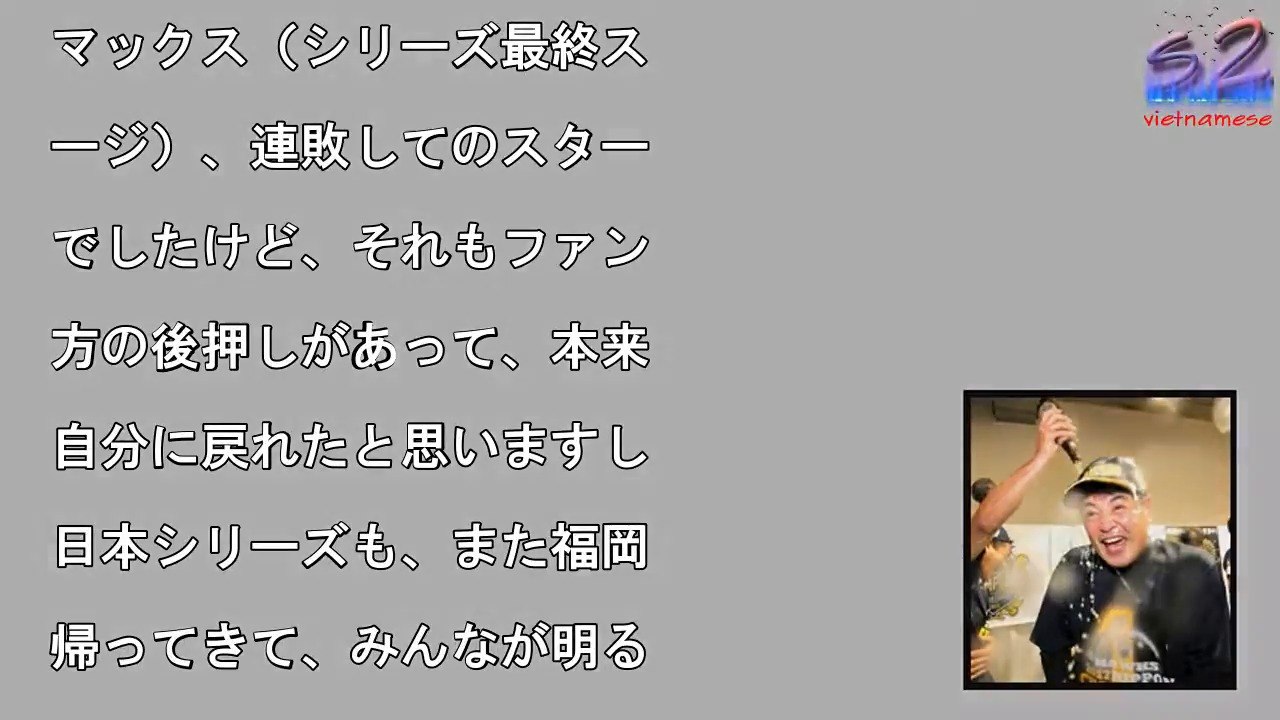
scroll(up, 3)
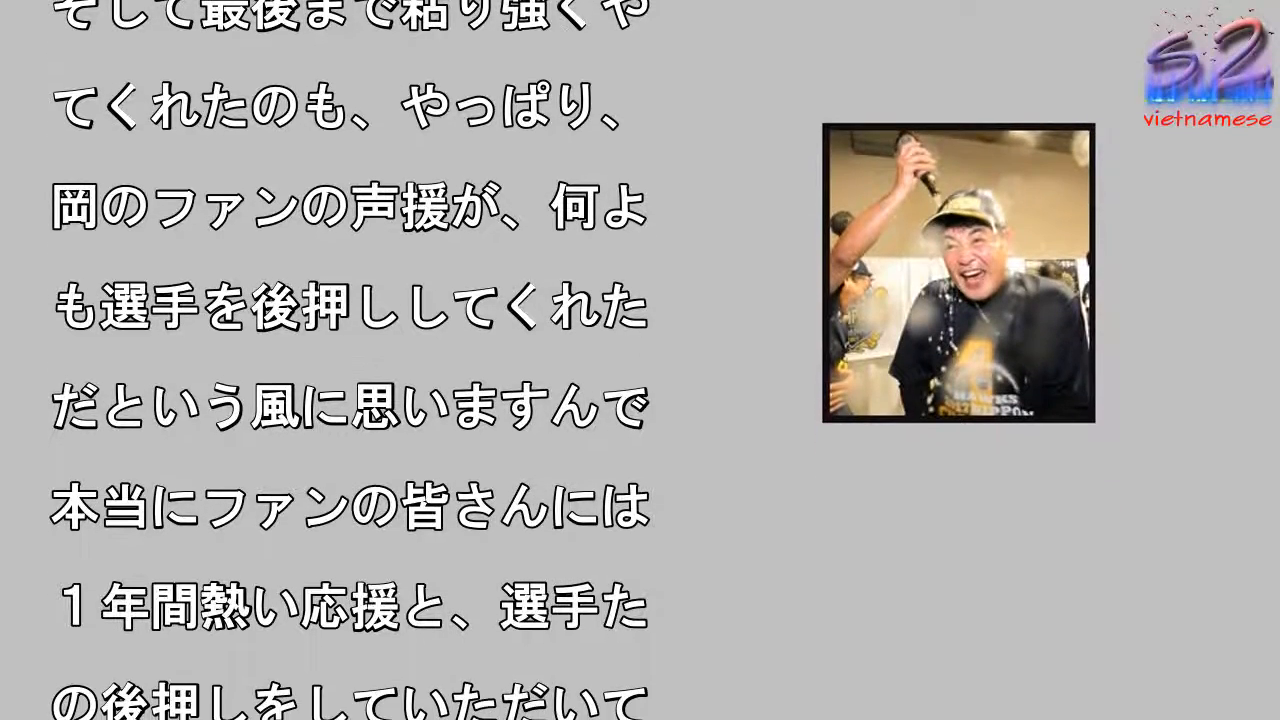
scroll(down, 3)
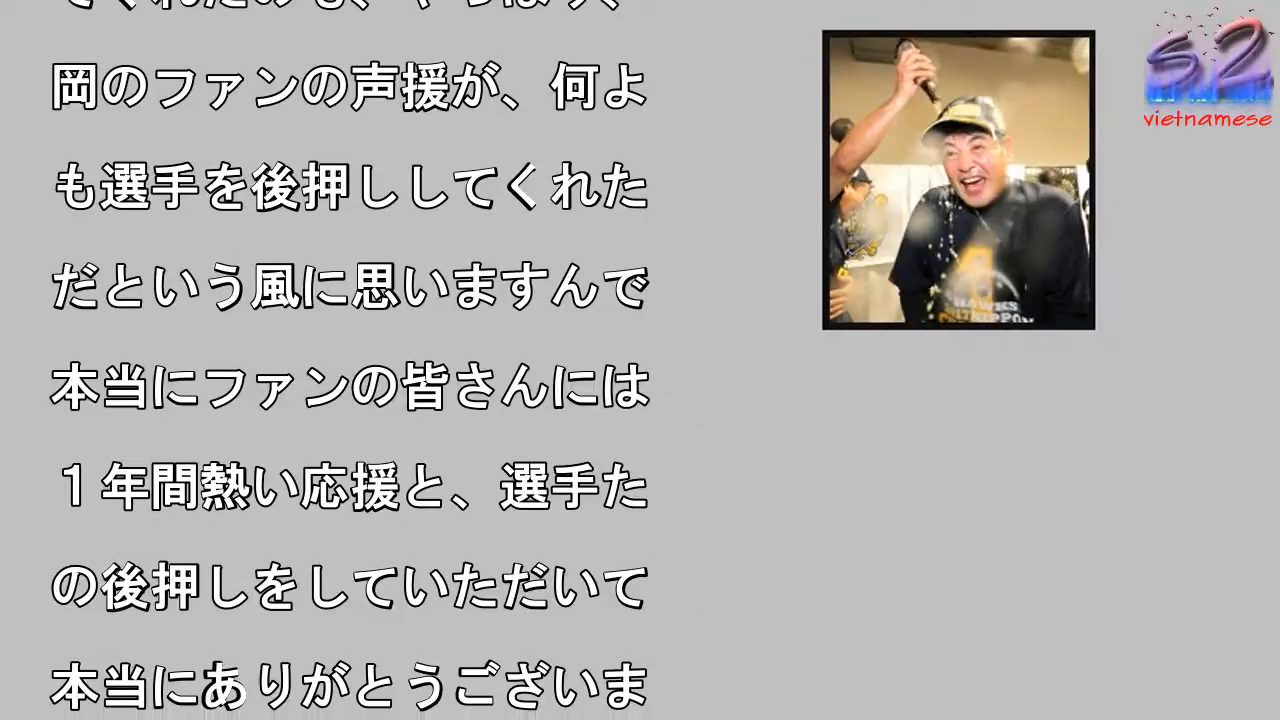